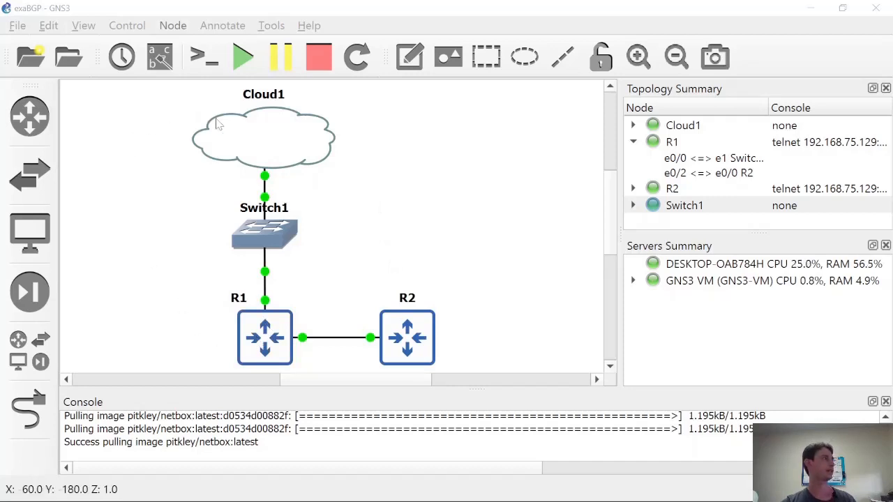
mouse_move(271, 124)
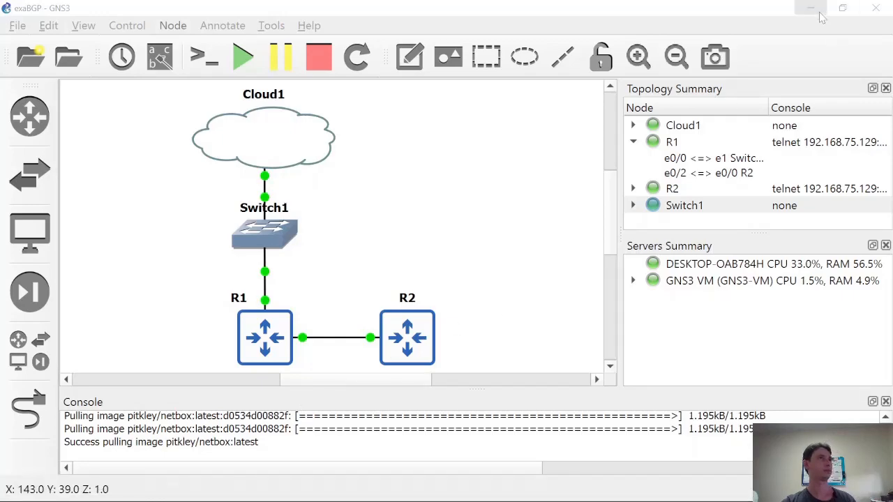
Hide the GNS3 topology and bring up the IOU1 and IOU2 router consoles.
left_click(809, 9)
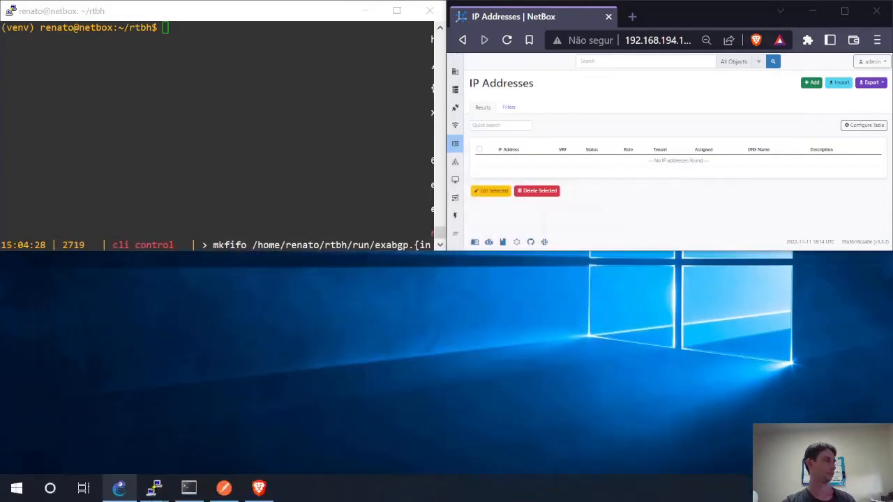
left_click(154, 488)
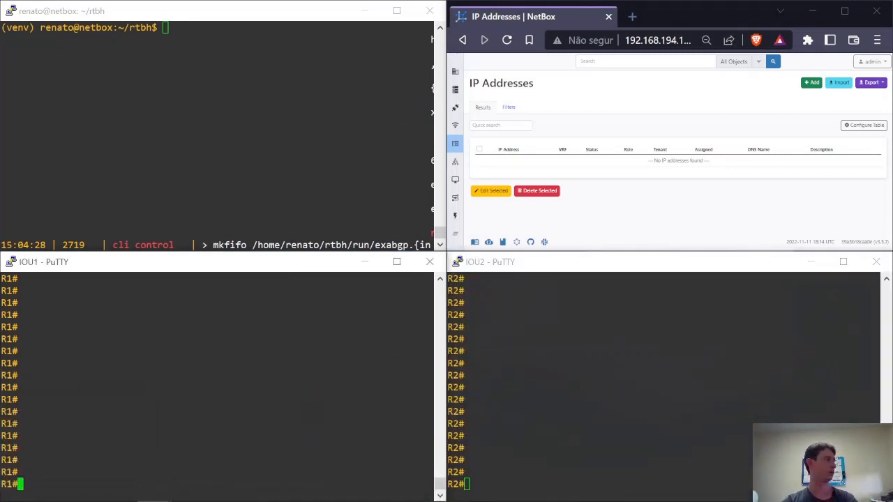
Show R1's Ethernet0/2 config (10.1.2.1/24 with unicast RPF) and start the 'sh run | s bgp' query.
type("sh run int")
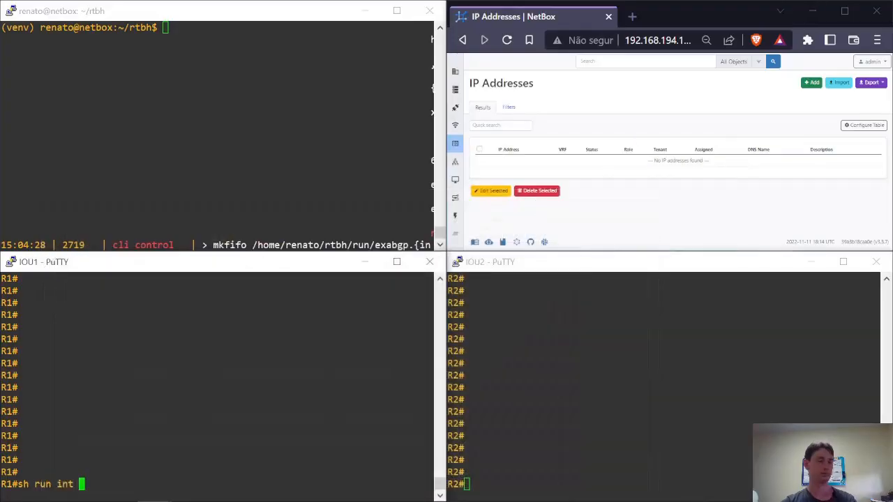
type("e")
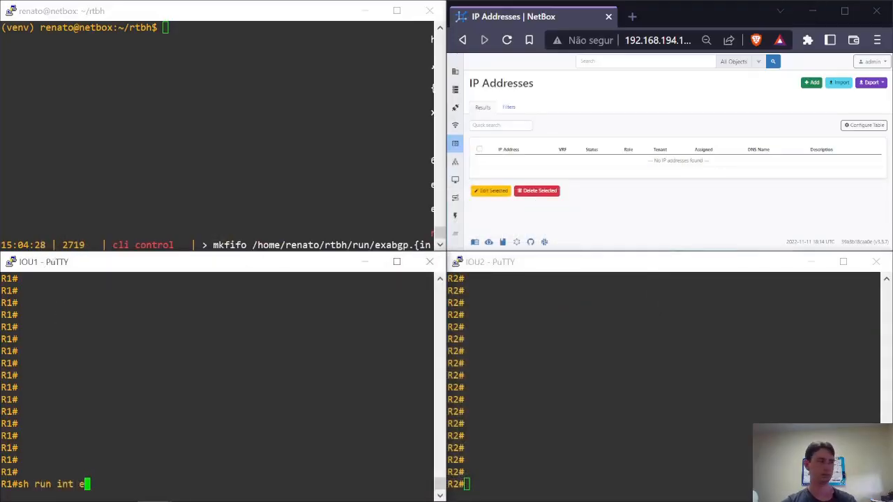
key("Return")
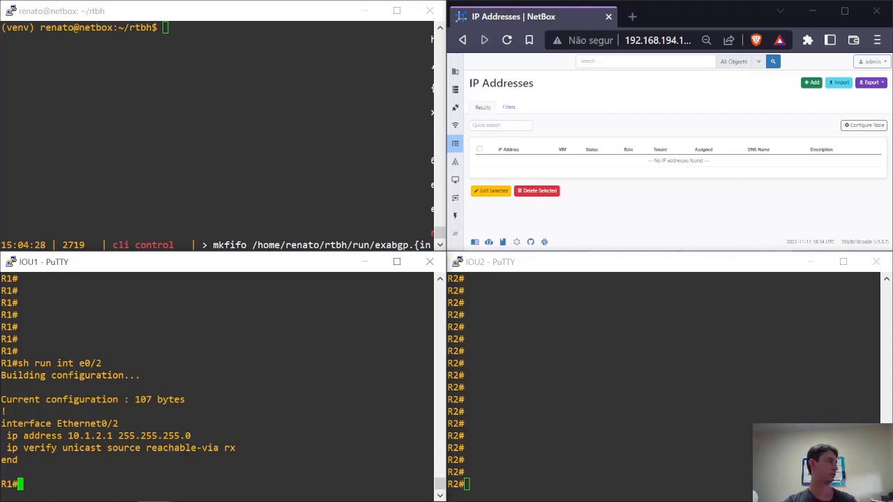
type("sh ru n")
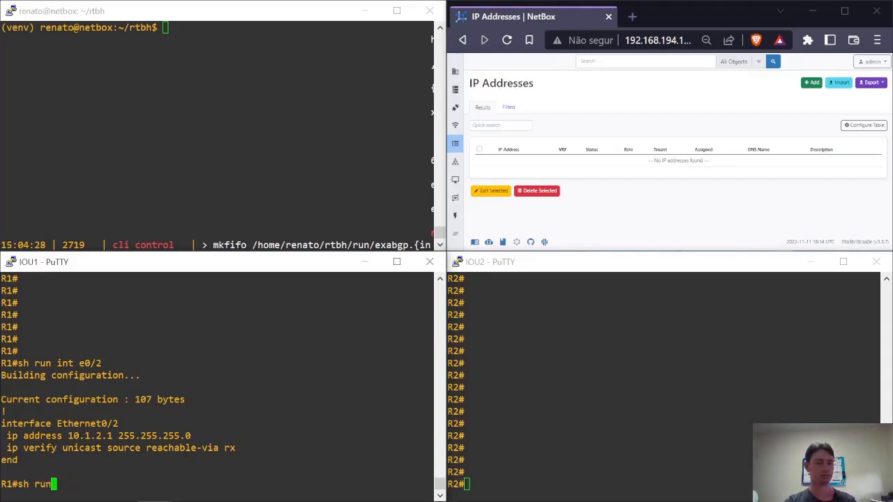
type("| s bgo")
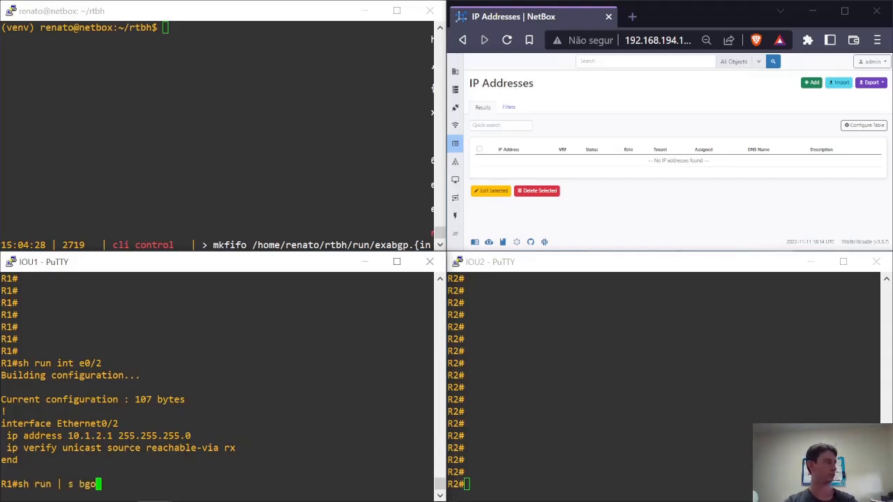
Display R1's BGP section and mark the ExaBGP neighbor 192.168.194.132.
key("Return")
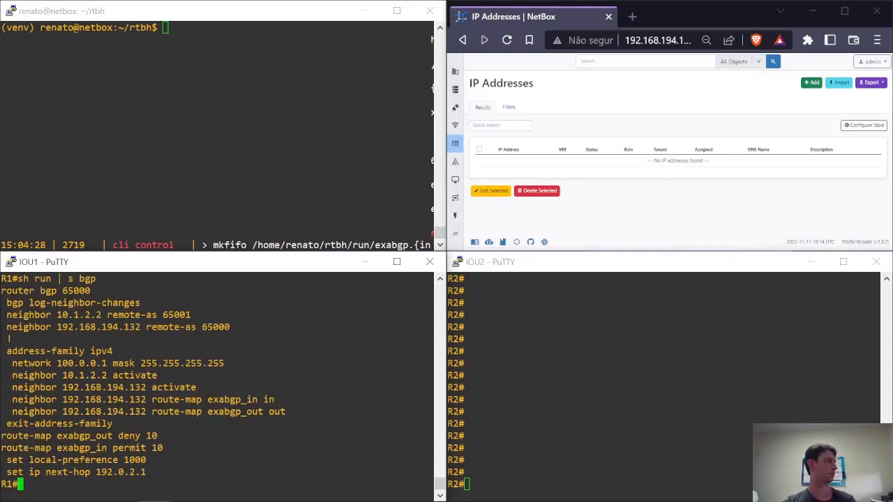
double_click(98, 326)
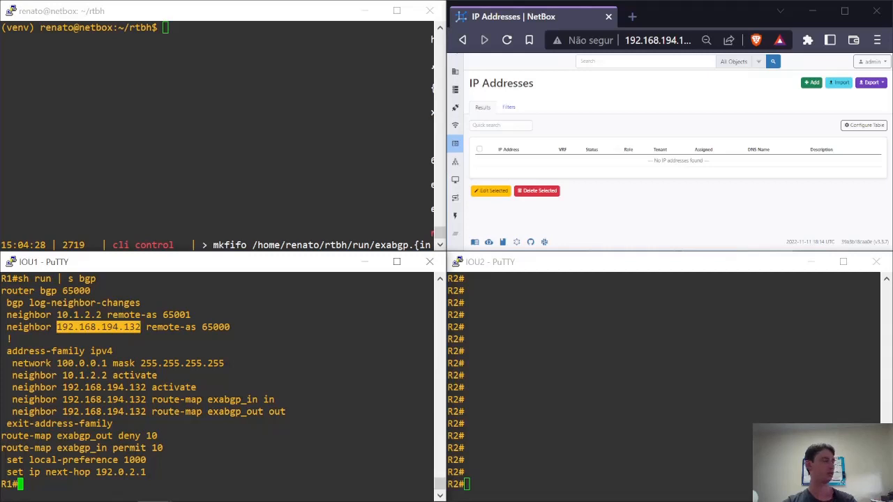
double_click(232, 400)
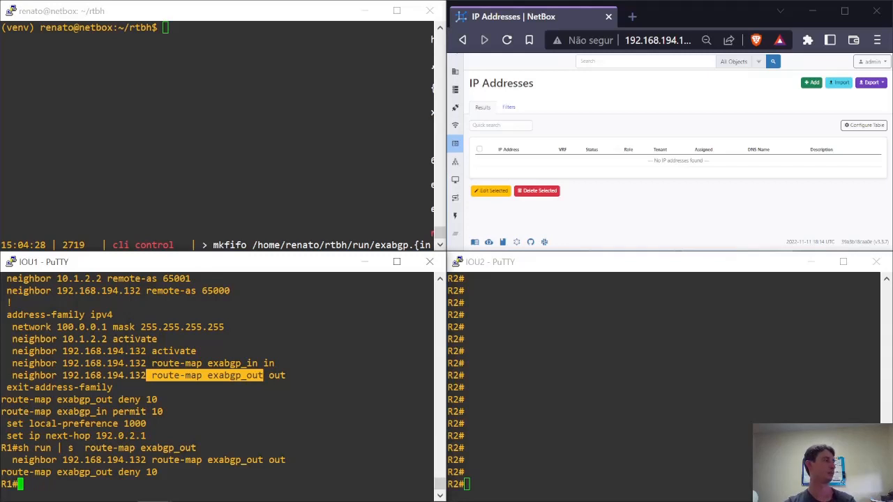
Show R1's exabgp route-maps setting next-hop 192.0.2.1 and the static 192.0.2.1/32 route to Null0.
type("sh run | s ip")
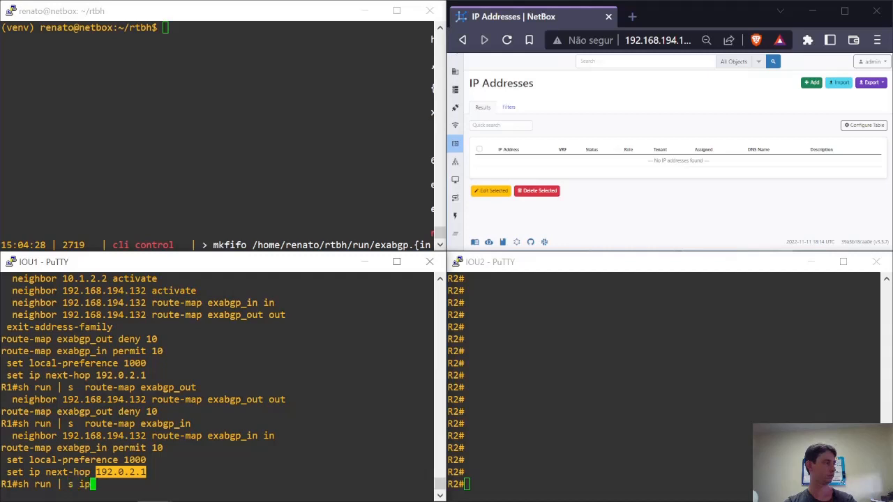
key("Return")
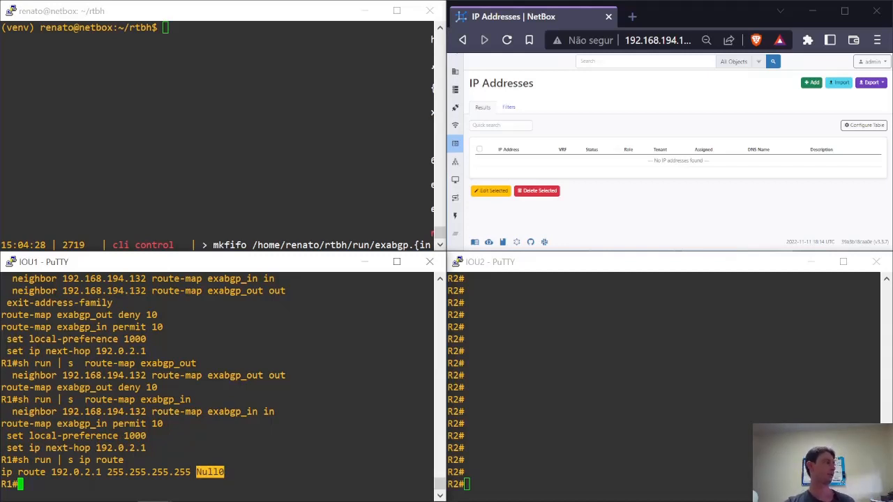
List R1's Loopback100 and R2's loopbacks 1.1.1.1, 2.2.2.2 and 3.3.3.3 with 'sh ip int br'.
type("sh ip in")
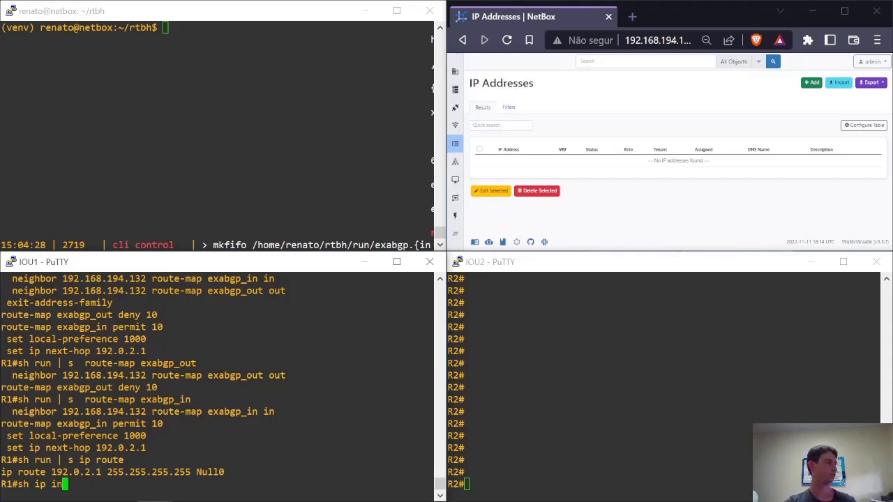
type("t br lo")
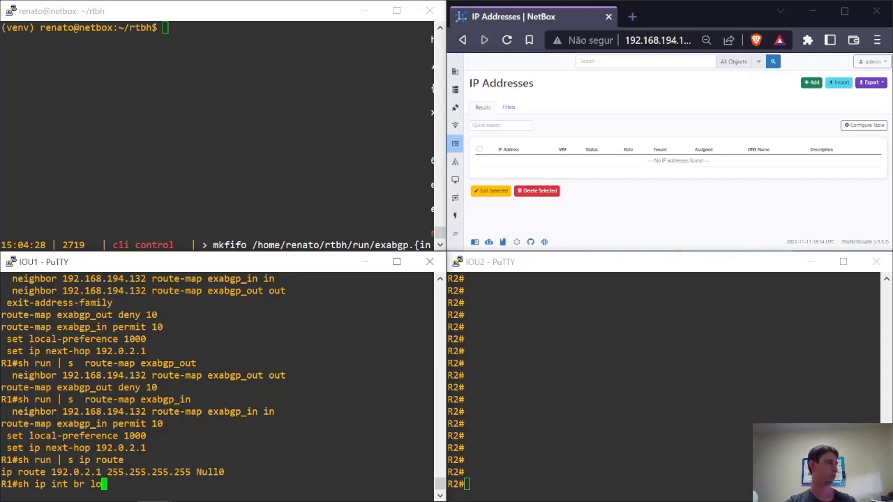
key("Return")
type("sh i")
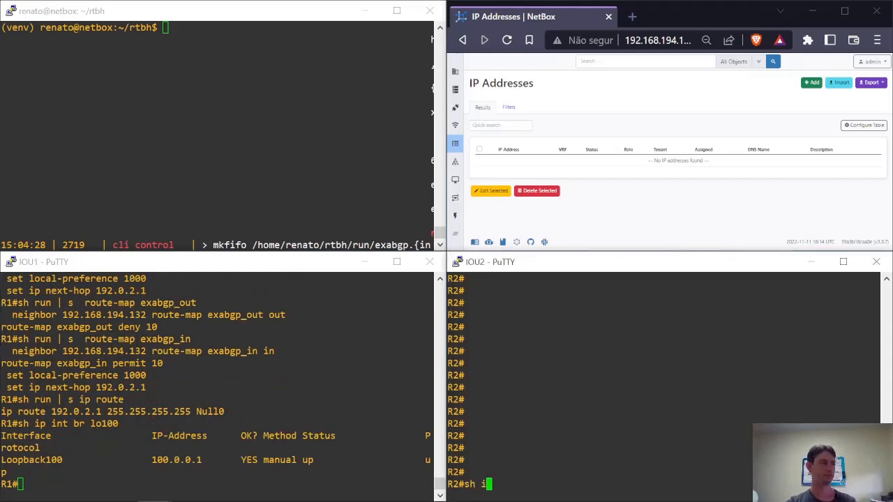
type("p int br")
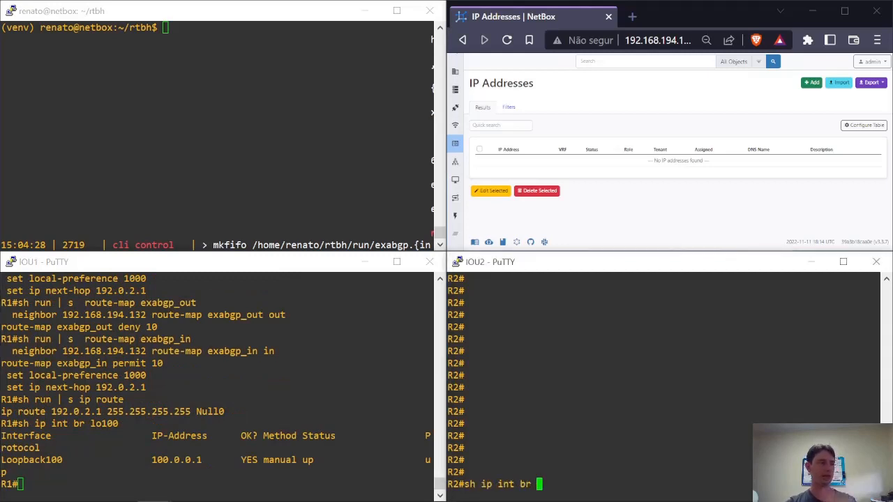
type("lo0")
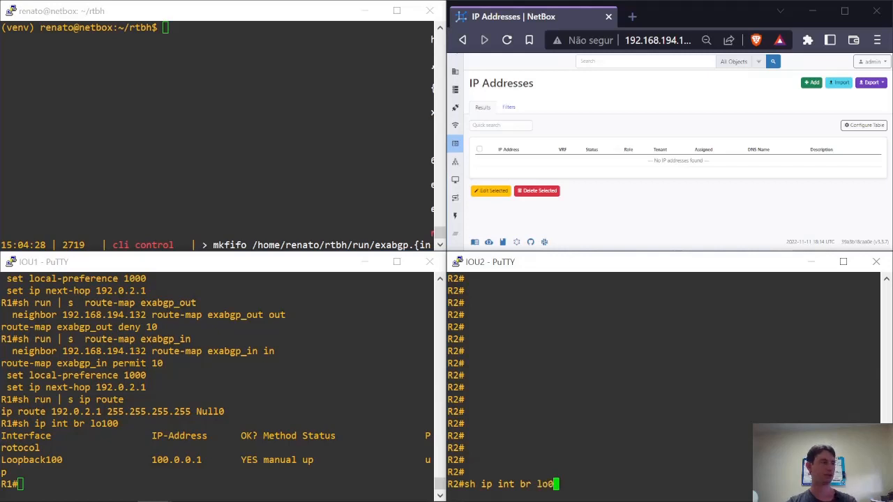
key("Return")
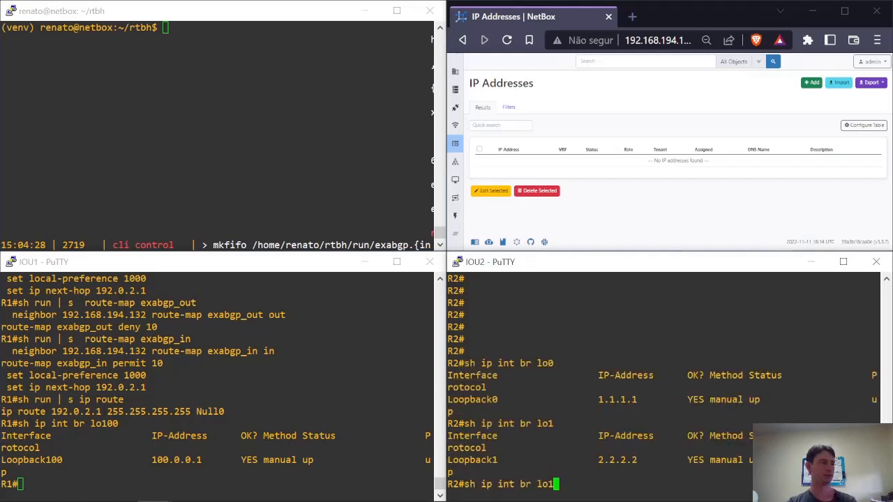
key("Return")
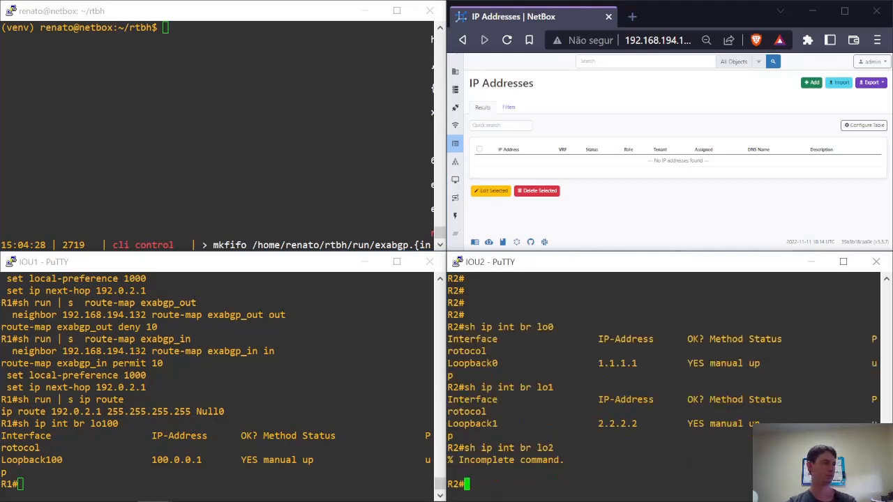
type("sh ip int br lo3")
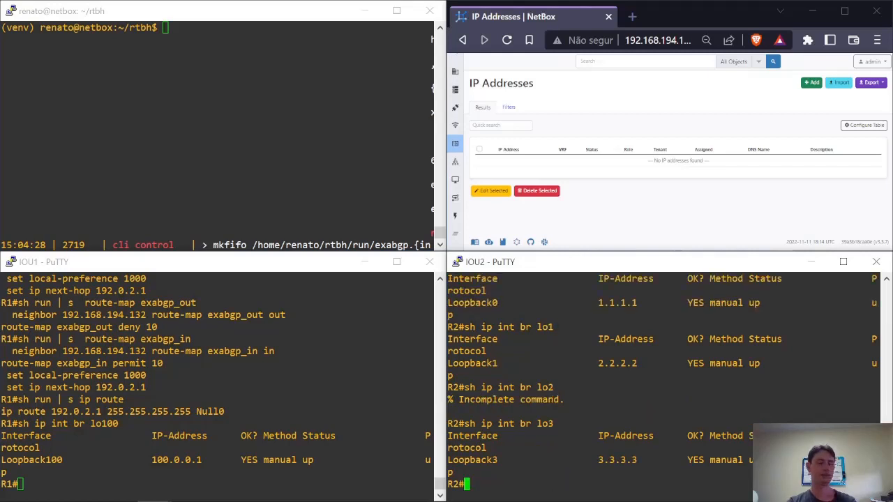
Ping 100.0.0.1 from R2 sourced from Loopback0 with all five echoes succeeding.
type("pinf")
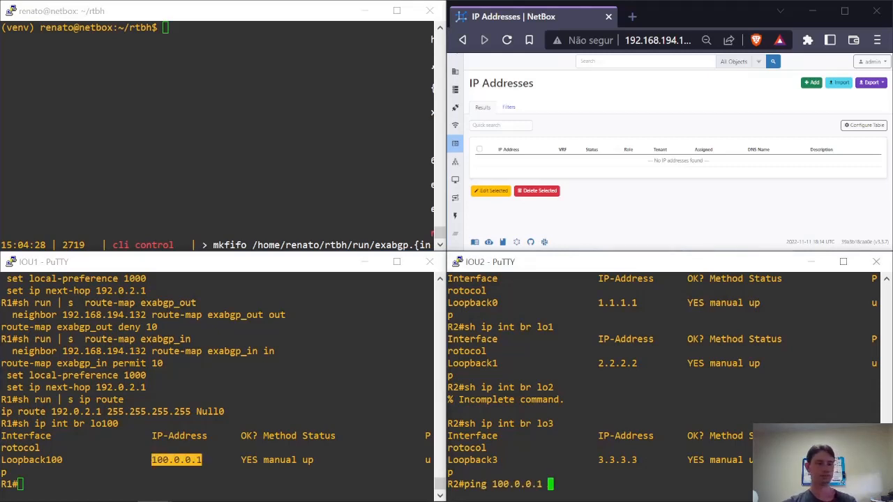
type("so lo0")
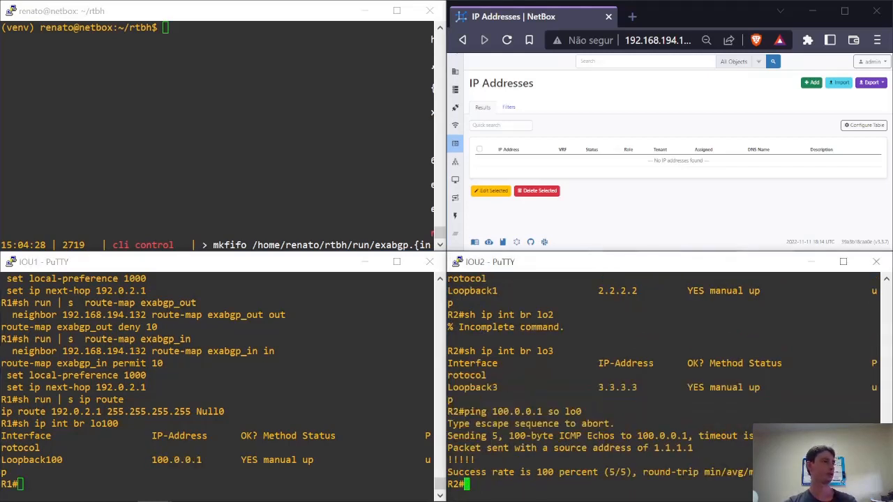
mouse_move(602, 215)
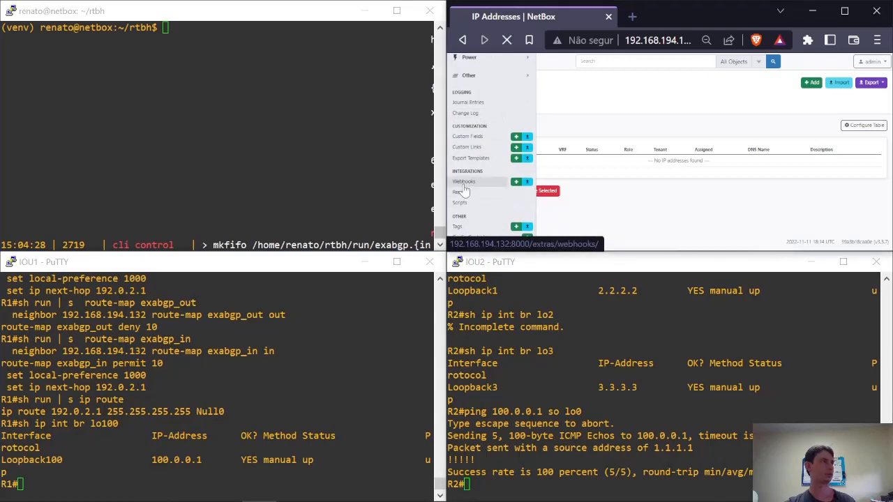
Go to Other > Webhooks at normal zoom and open the exaBGP webhook's details.
left_click(463, 182)
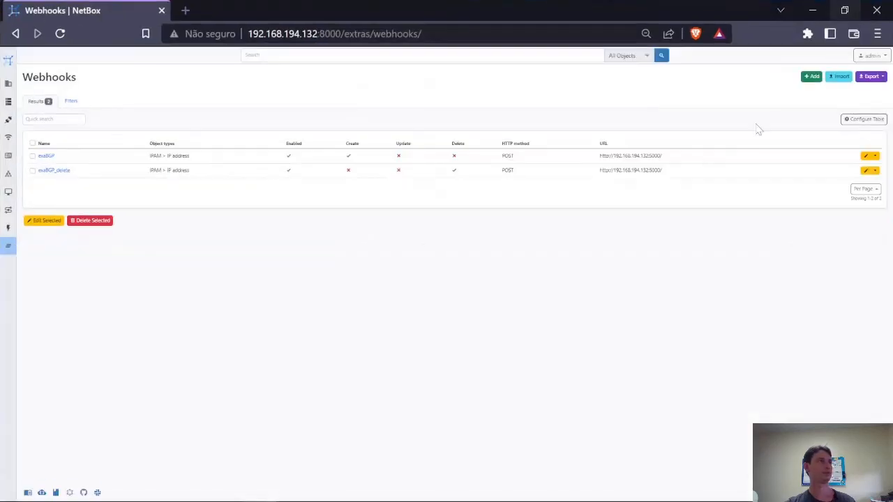
mouse_move(673, 19)
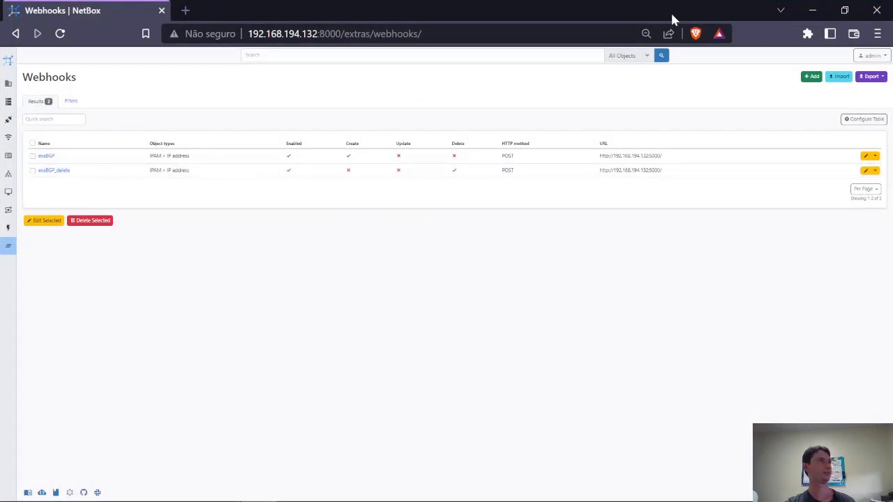
left_click(646, 33)
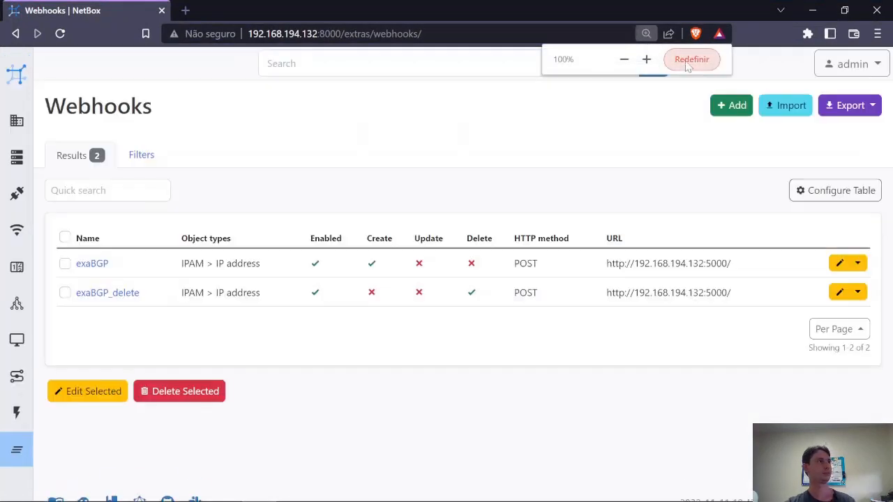
mouse_move(92, 262)
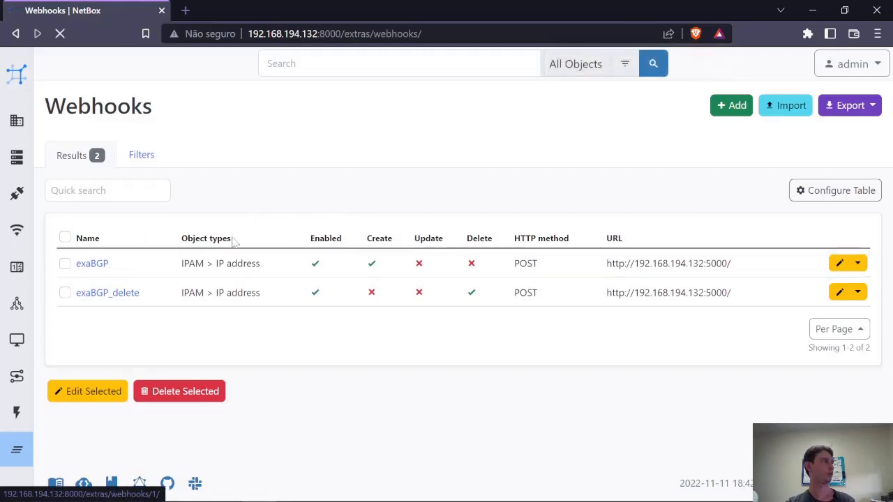
left_click(93, 263)
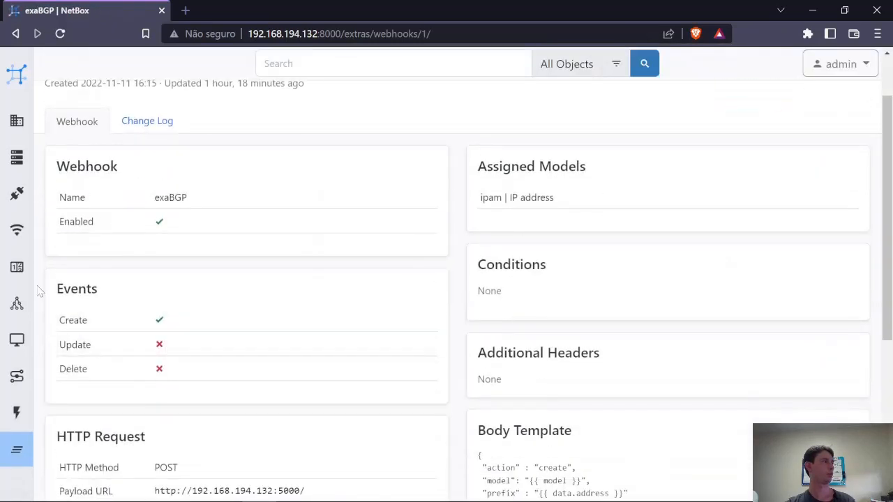
mouse_move(91, 320)
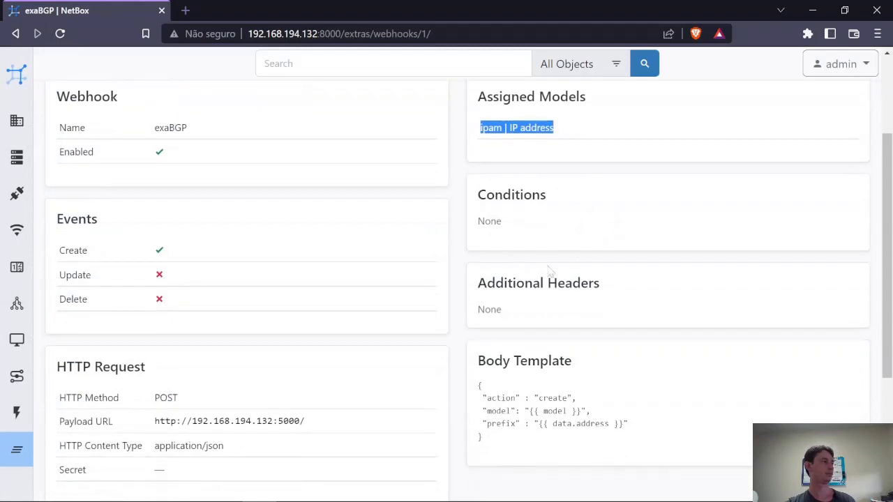
Review exaBGP's POST method and data.address body template, then return to the Webhooks list.
double_click(164, 397)
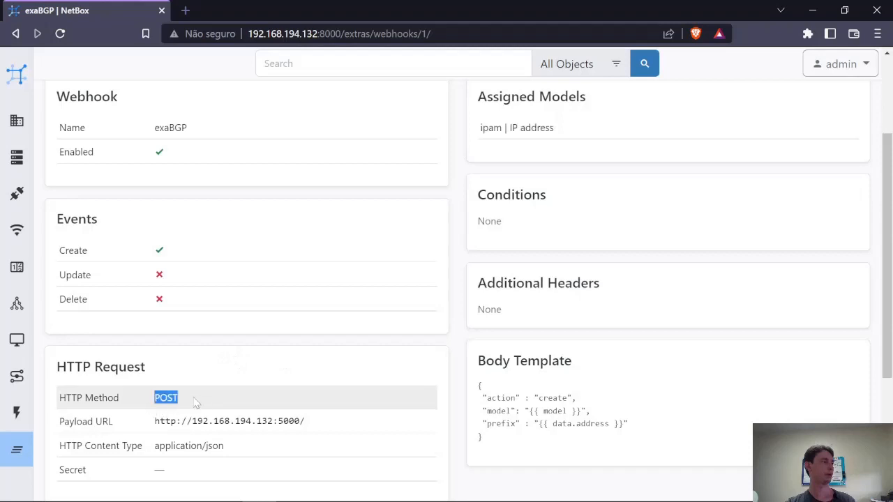
double_click(229, 422)
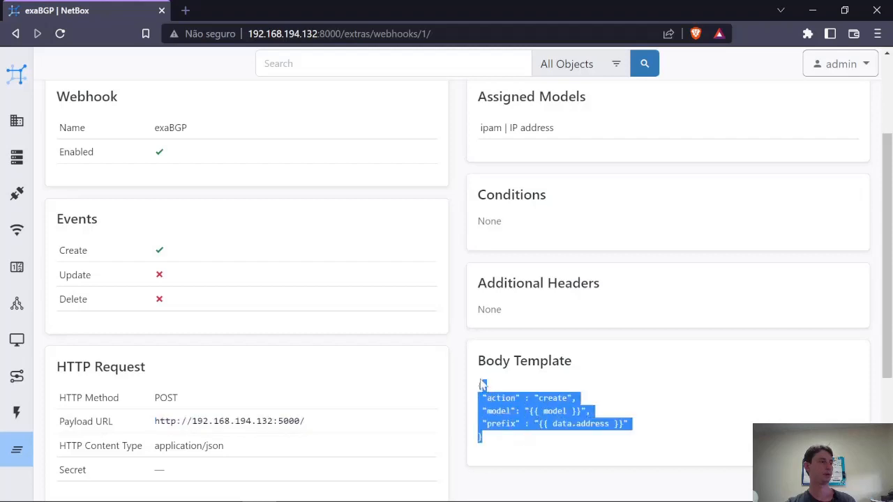
double_click(501, 398)
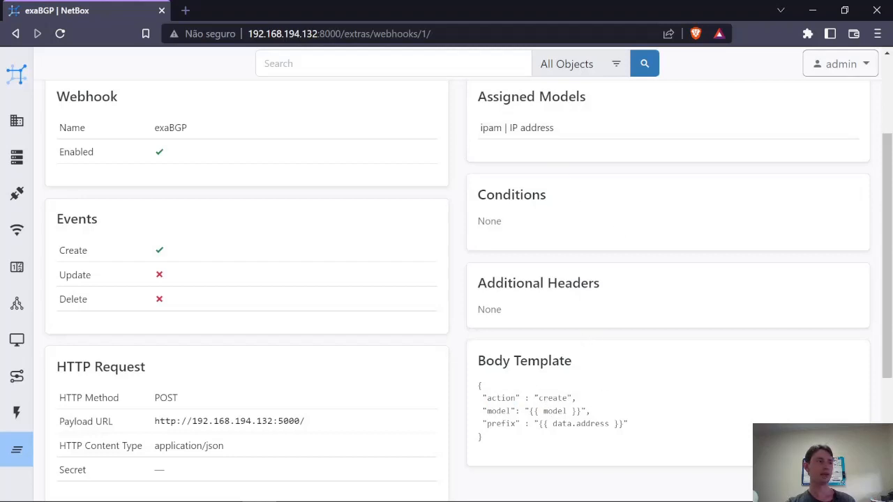
double_click(574, 425)
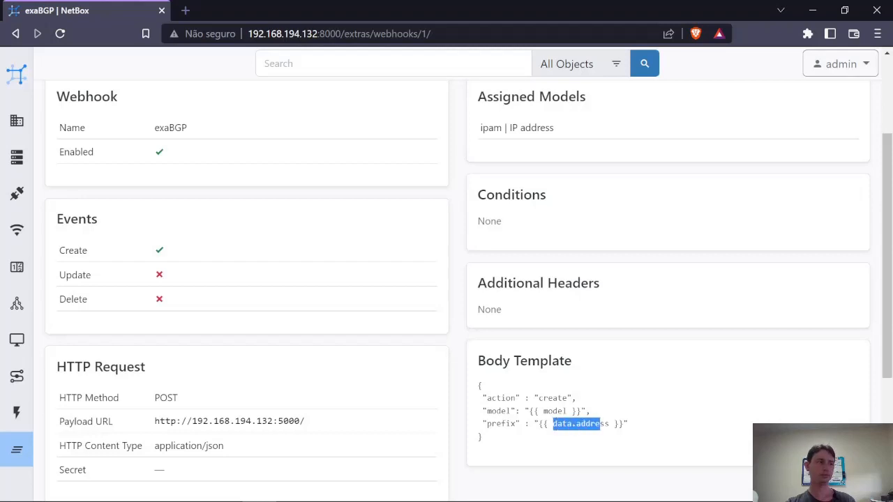
scroll("down", 3)
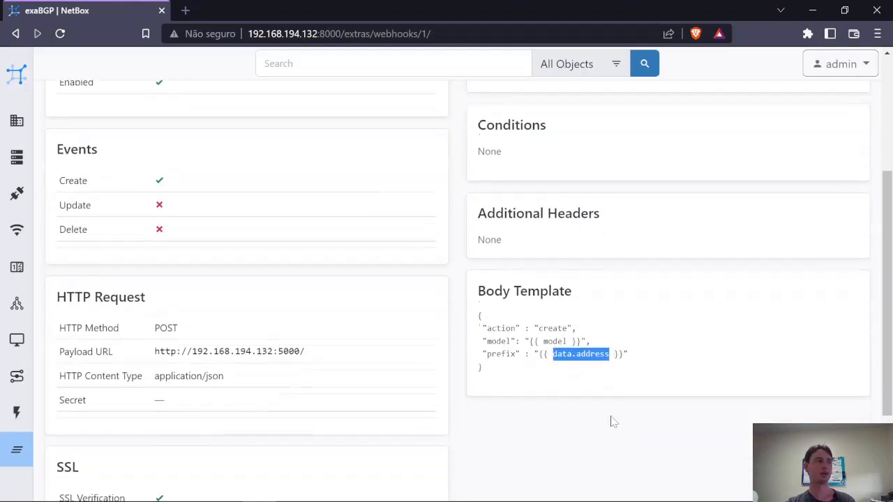
scroll("up", 3)
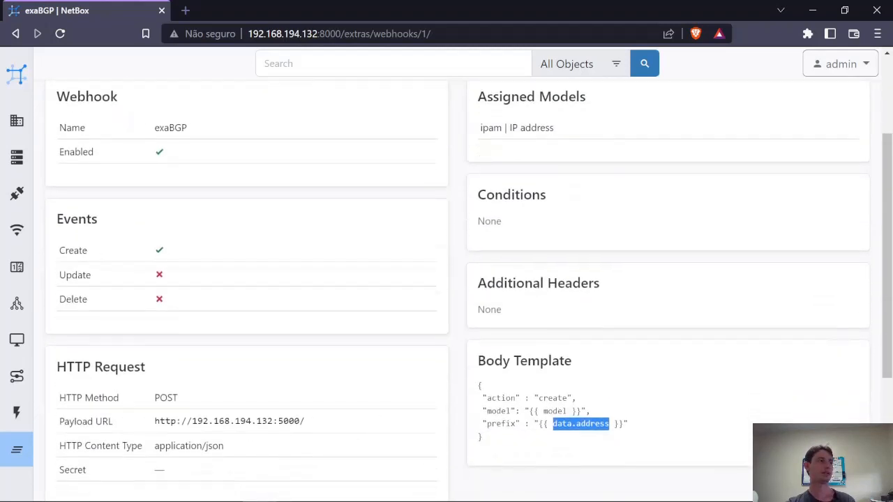
scroll("up", 3)
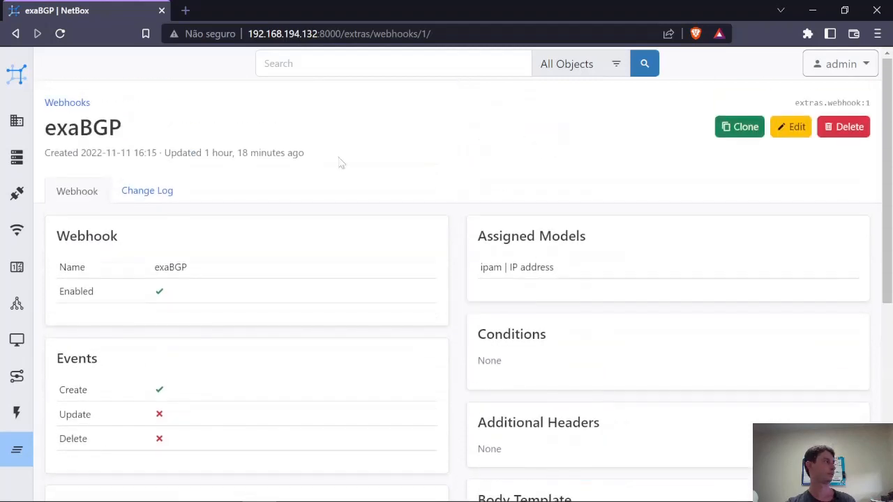
left_click(67, 104)
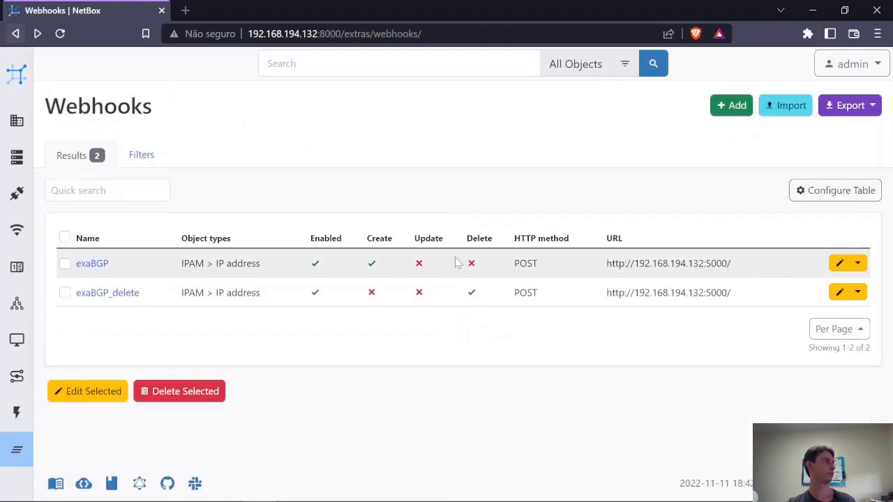
mouse_move(120, 299)
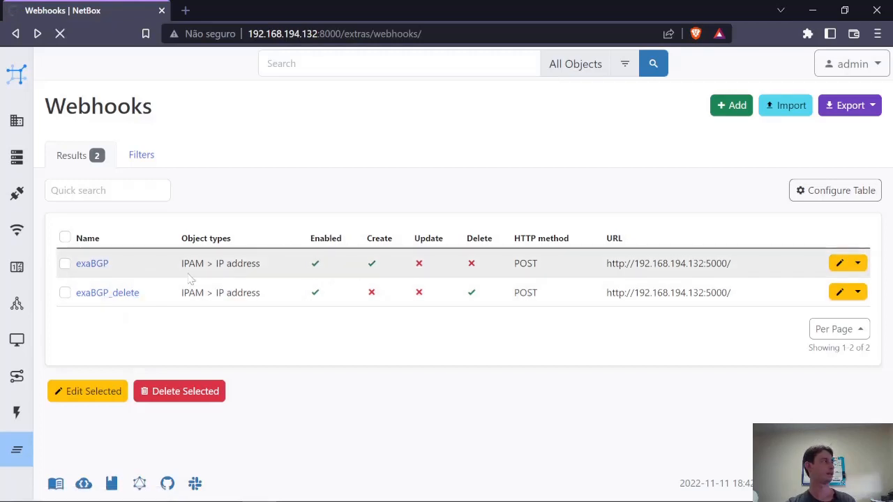
Open exaBGP_delete and highlight the delete action in its body template.
left_click(108, 293)
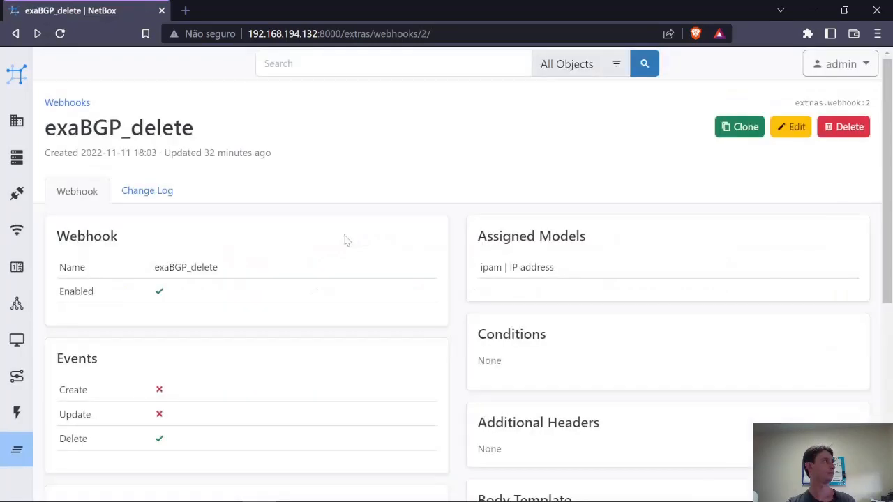
scroll("down", 3)
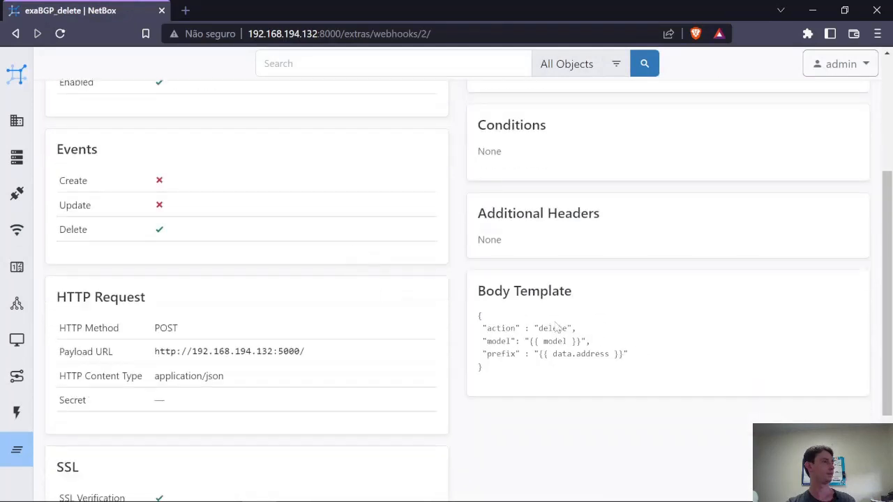
double_click(553, 328)
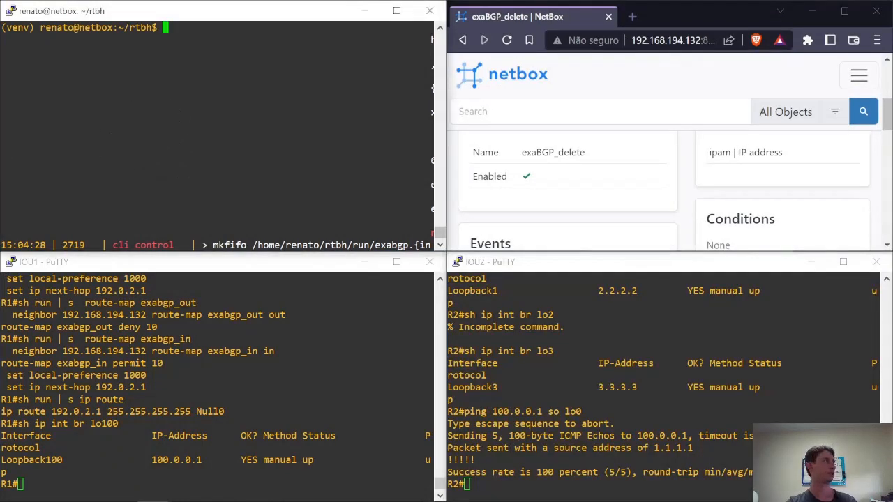
type("ls")
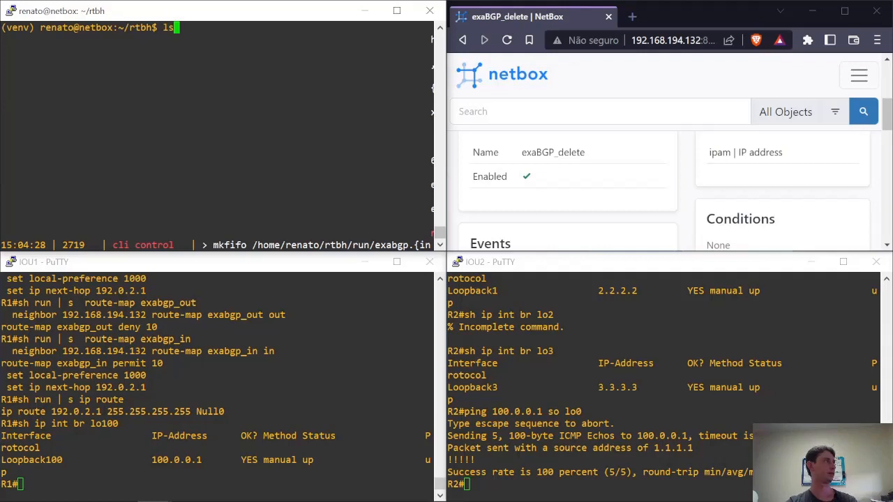
key("Return")
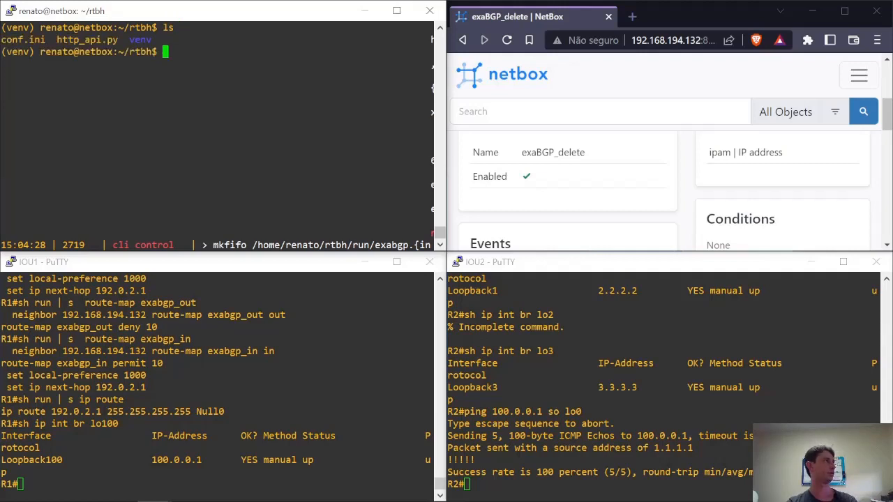
double_click(22, 39)
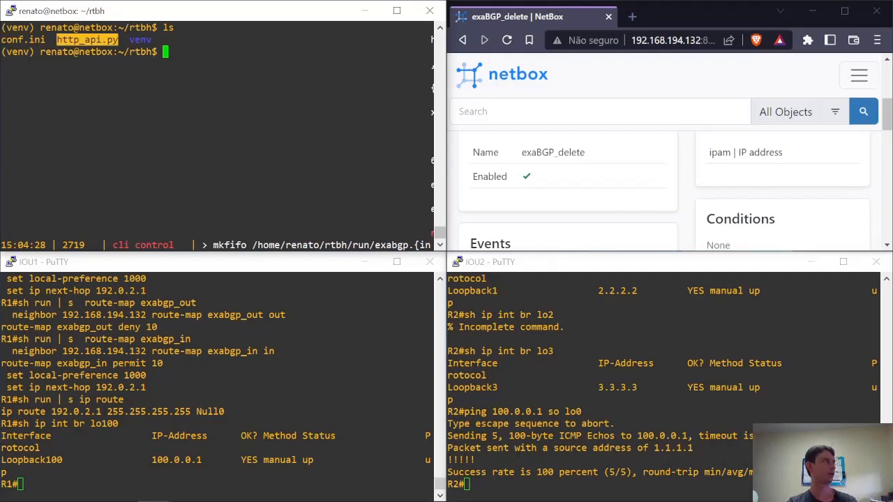
type("vim http_api.py")
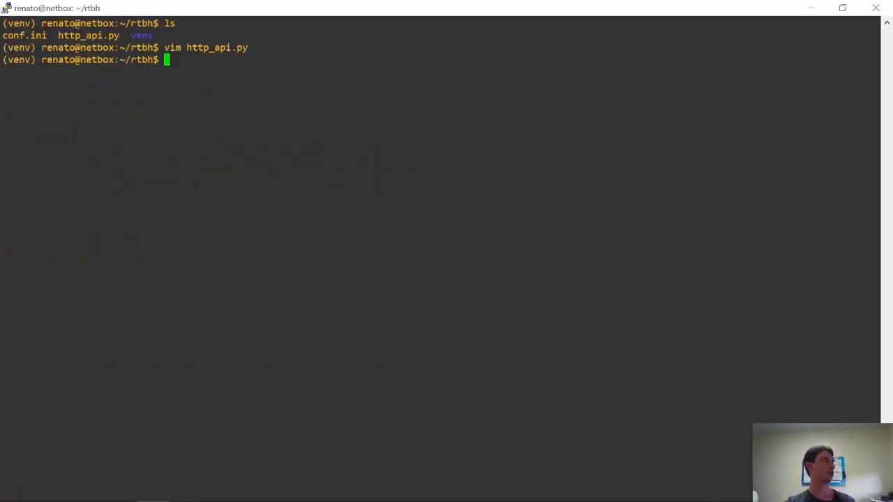
type("vim conf.ini")
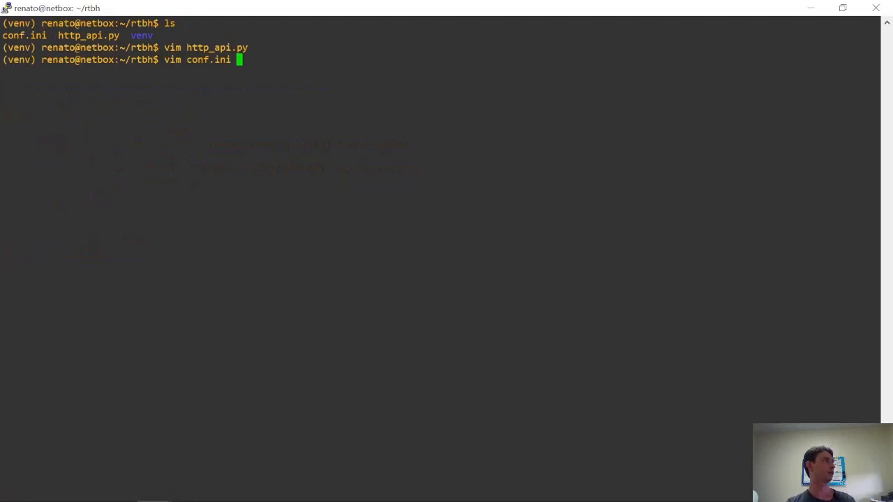
key("Return")
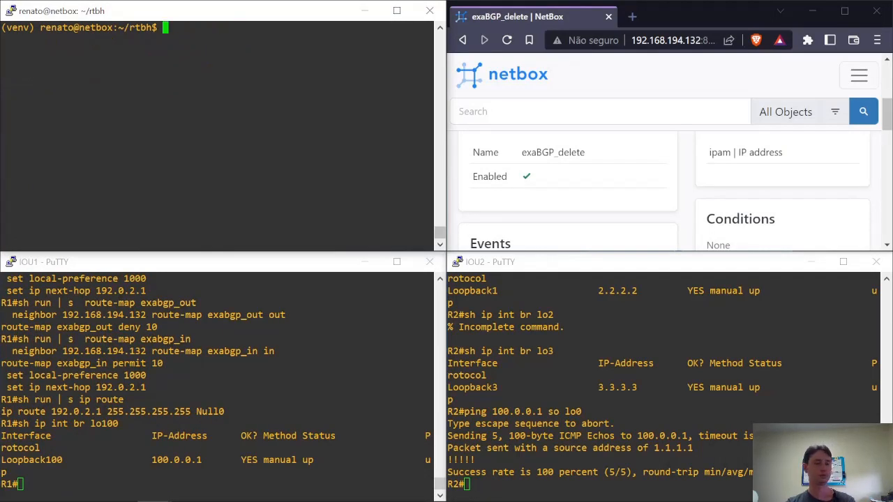
Show http_api.py and launch 'exabgp conf.ini' so the API serves on port 5000 and R1's neighbor comes up.
type("cat http_api.py")
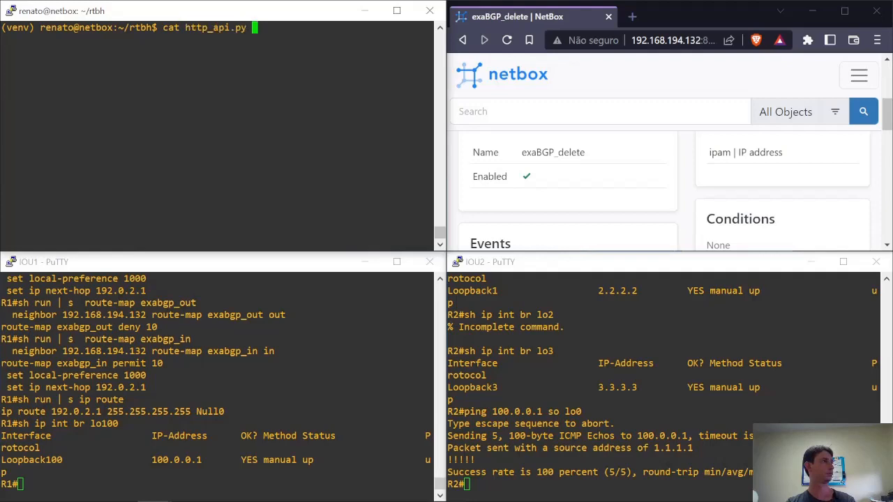
type("exabgp conf.ini")
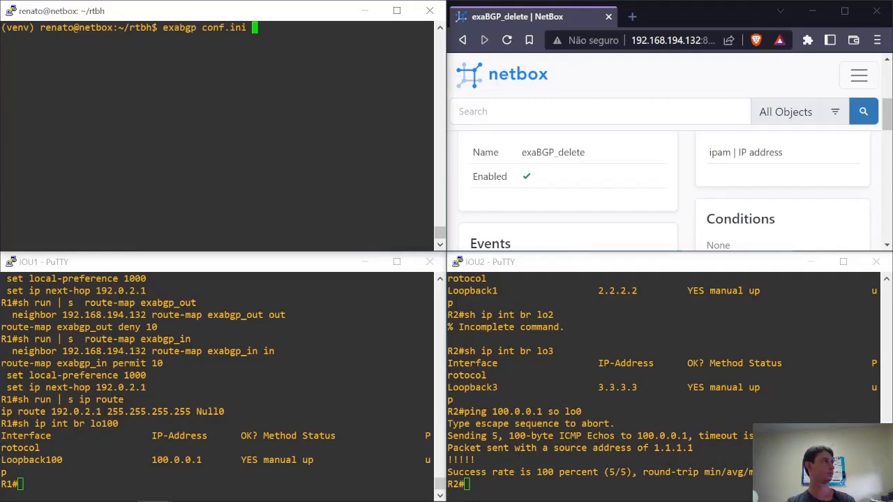
key("Return")
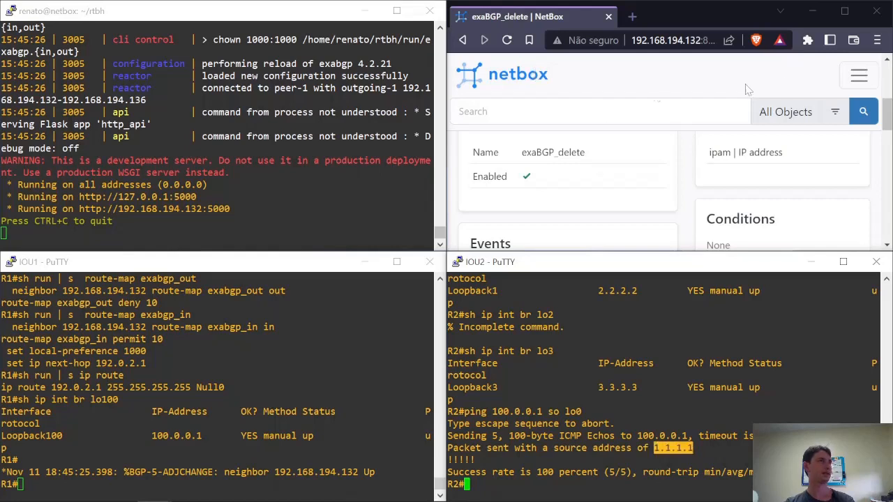
Navigate to IPAM > IP Addresses and start adding a new IP address.
left_click(860, 76)
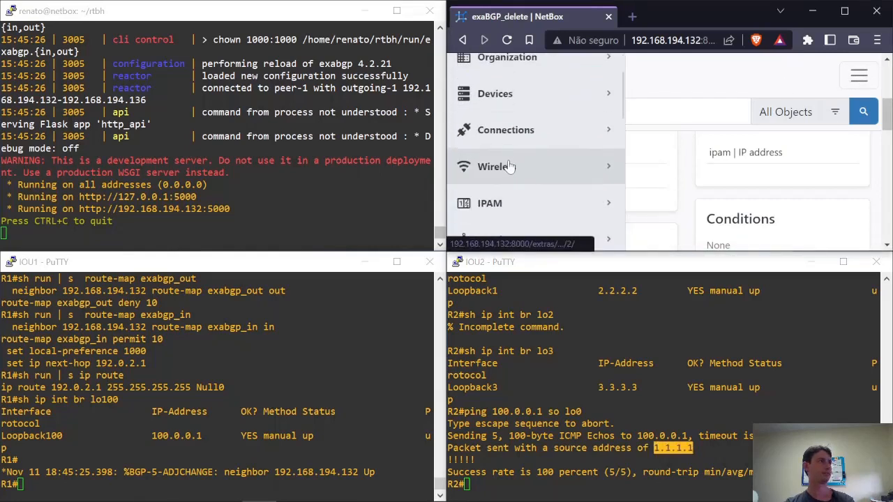
left_click(488, 203)
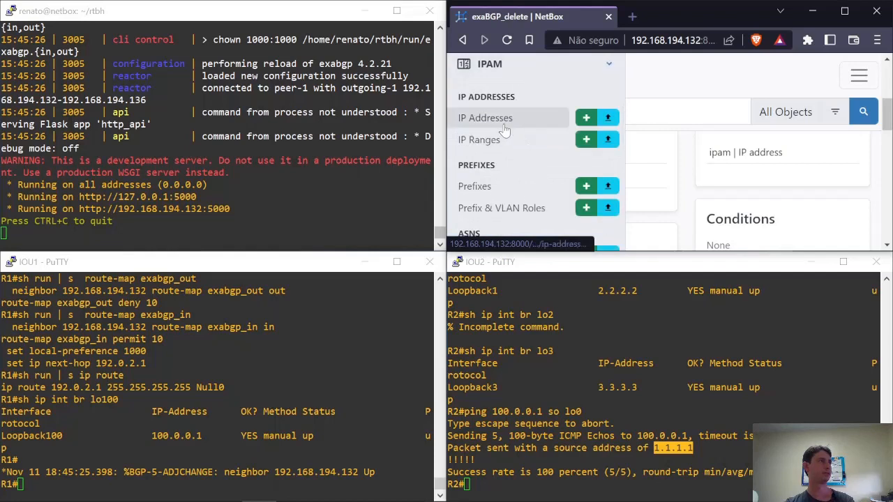
left_click(485, 117)
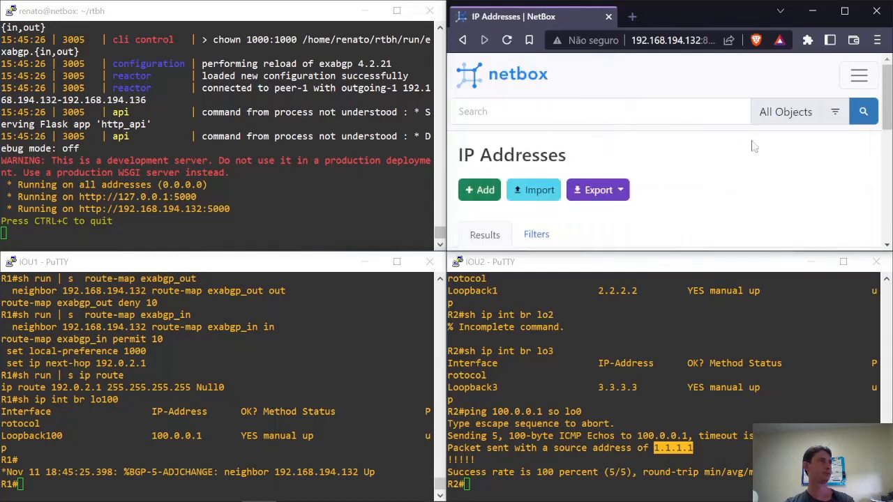
left_click(480, 190)
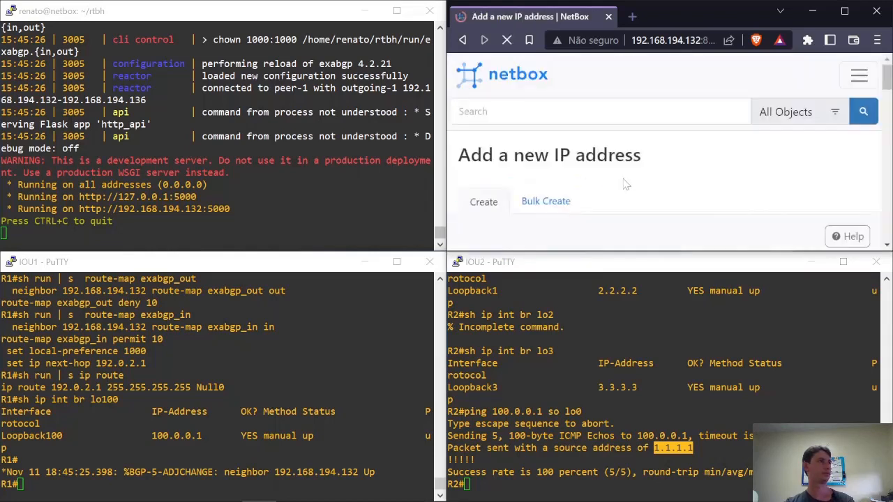
Enter 1.1.1.1/32 in the Address field with Active status, not yet saved.
scroll("down", 3)
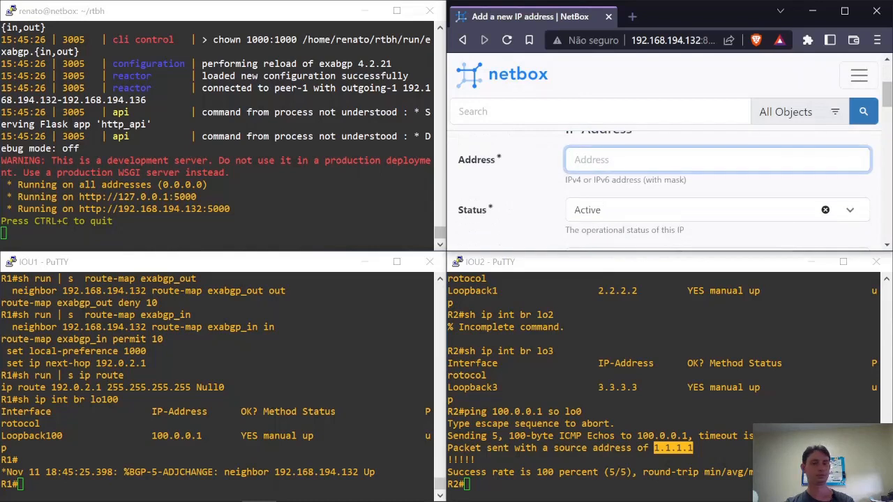
type("1.1.1.1/")
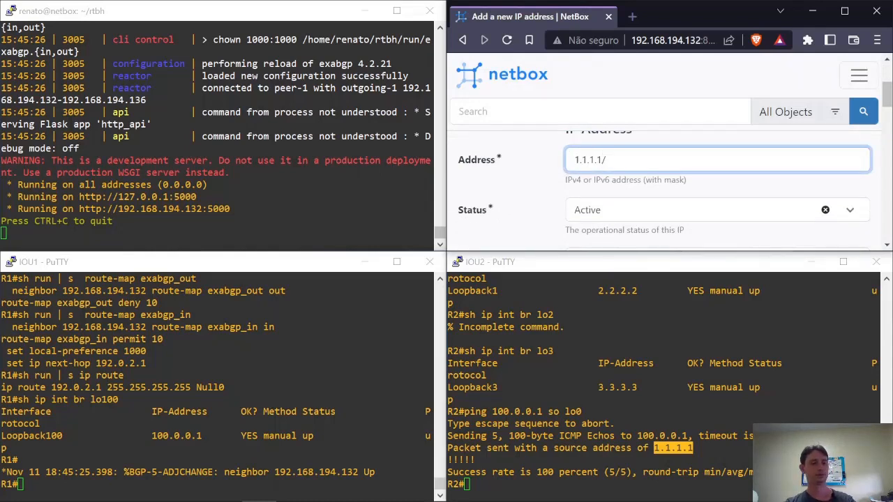
type("32")
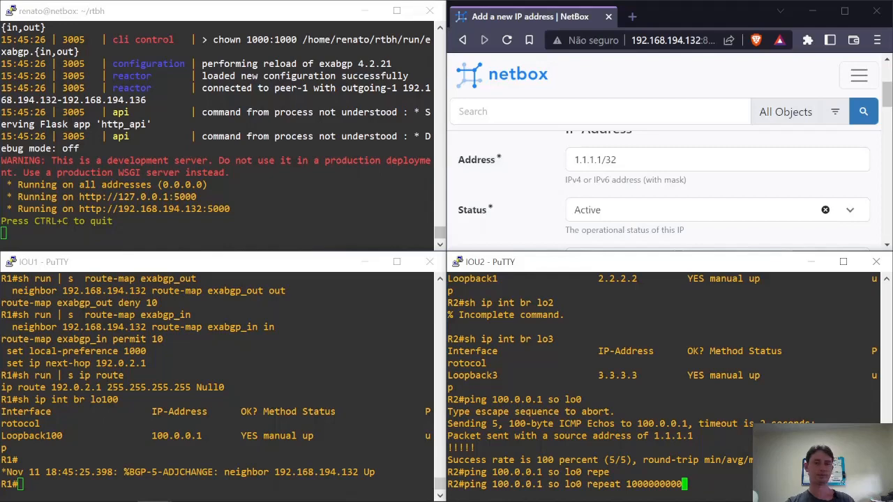
Start R2's repeated ping, then create 1.1.1.1/32 so R1 installs the route via 192.0.2.1.
key("Return")
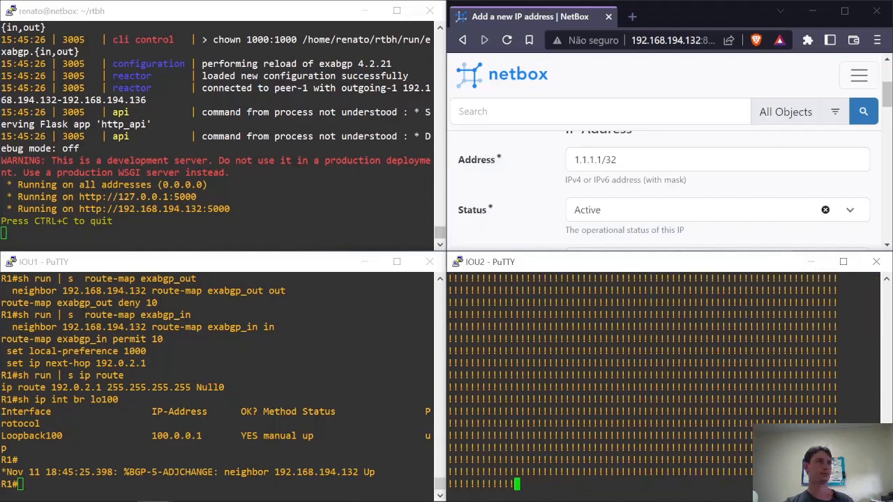
left_click(717, 159)
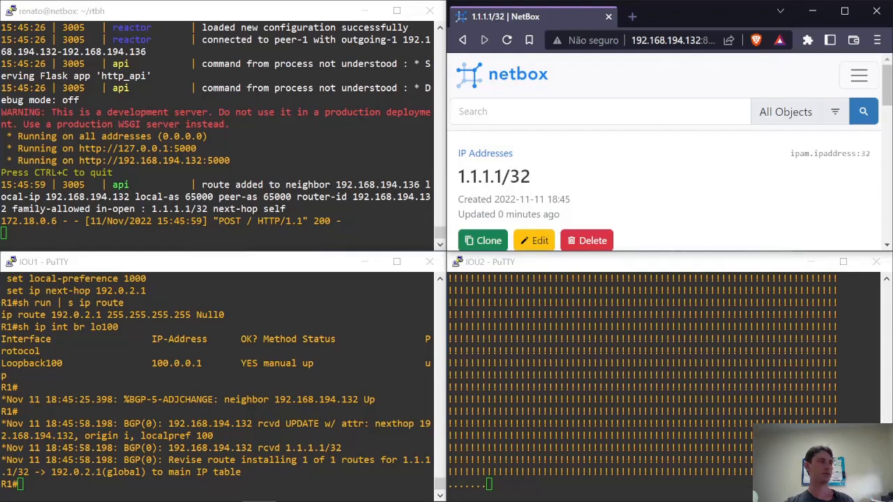
mouse_move(558, 180)
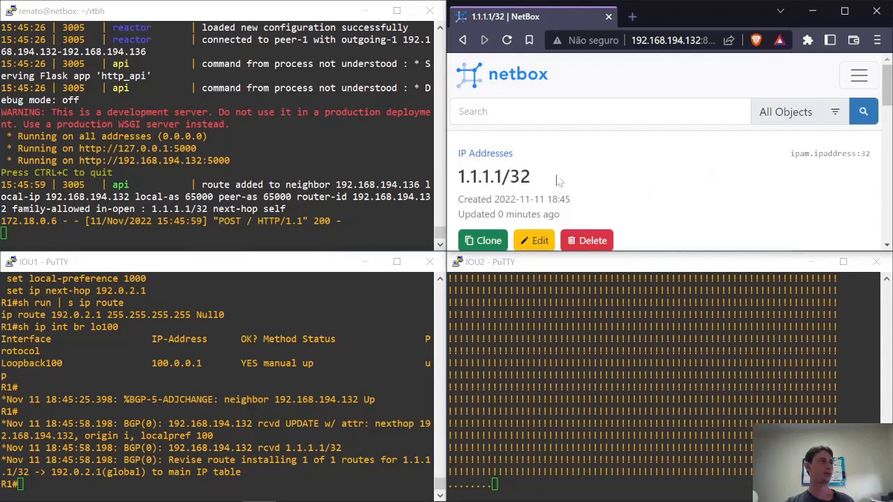
Delete the 1.1.1.1/32 address and confirm, so ExaBGP withdraws the blackhole route from R1.
left_click(586, 240)
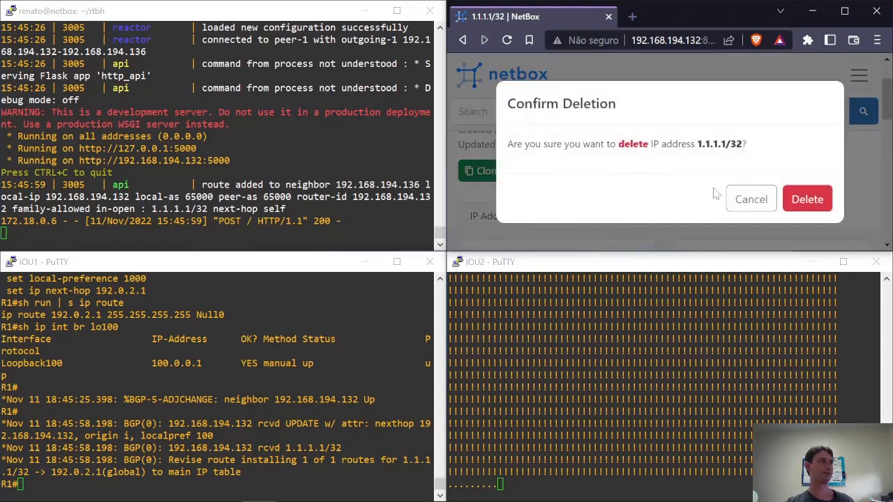
left_click(807, 199)
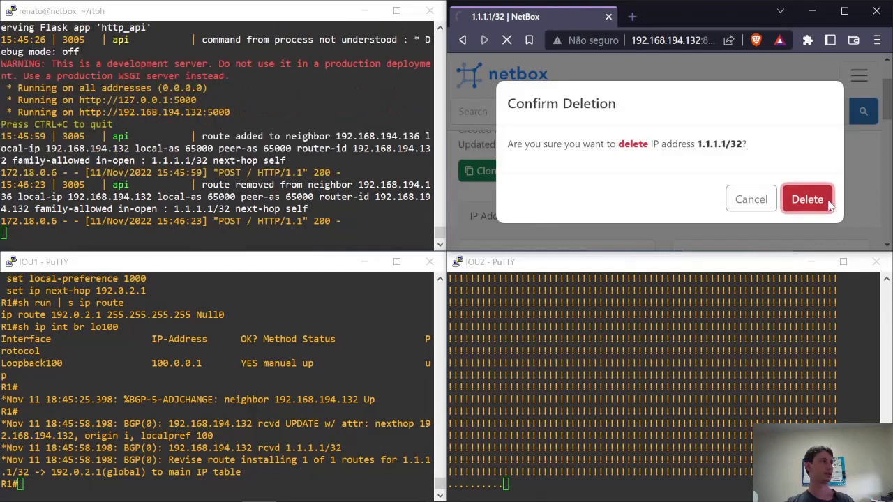
left_click(807, 198)
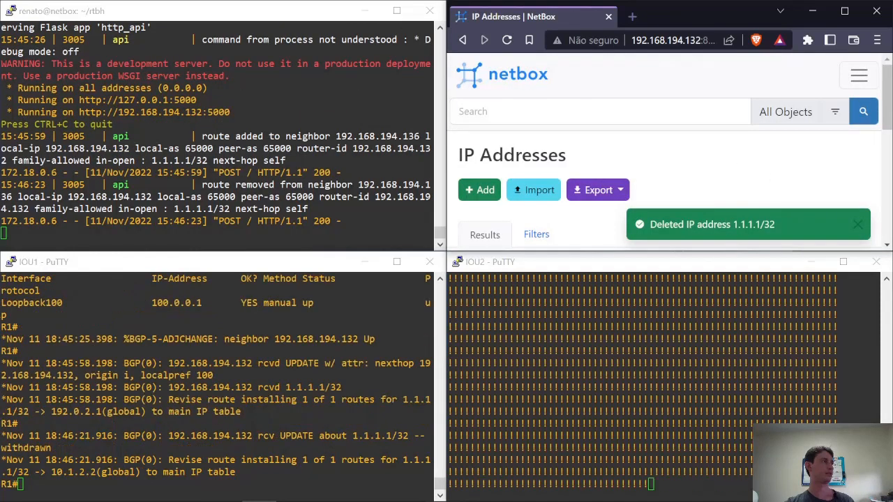